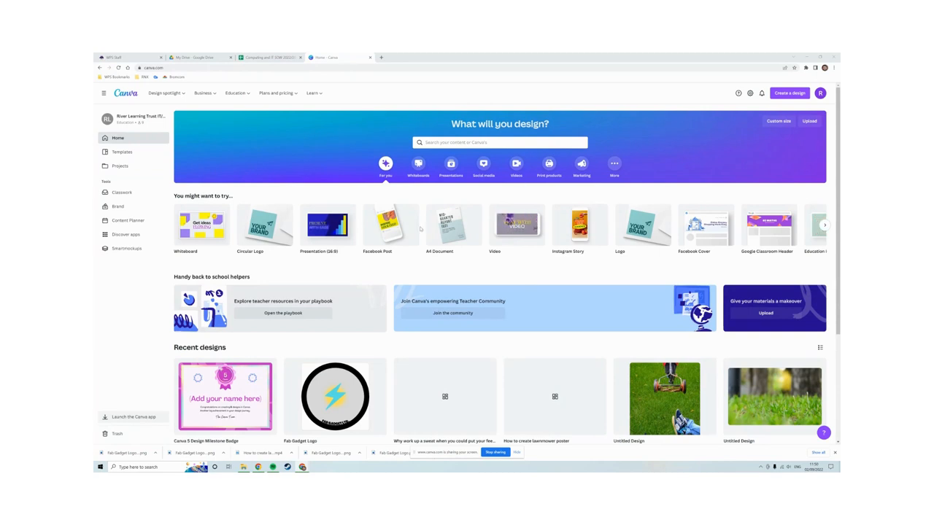
Search 'logo' from the home search box to show matching logo templates.
{"action": "left_click", "coordinate": [500, 143]}
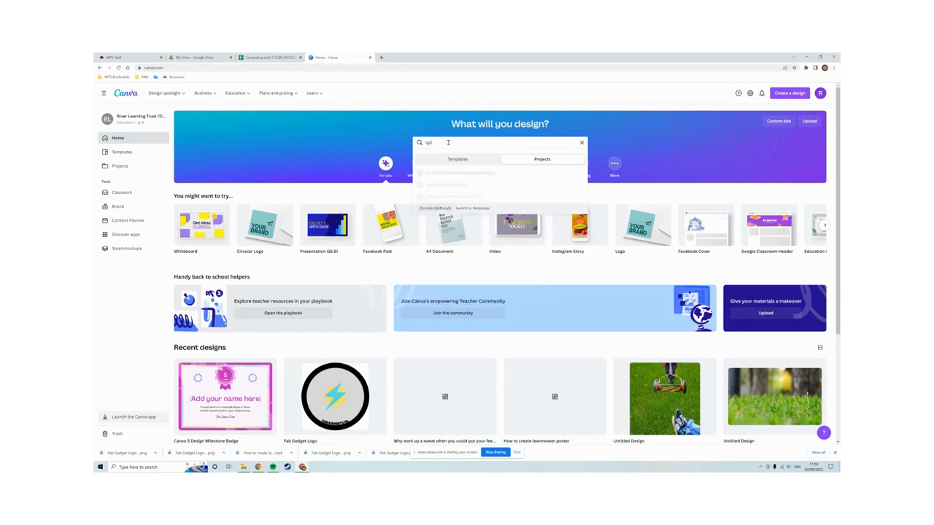
{"action": "type", "text": "logo"}
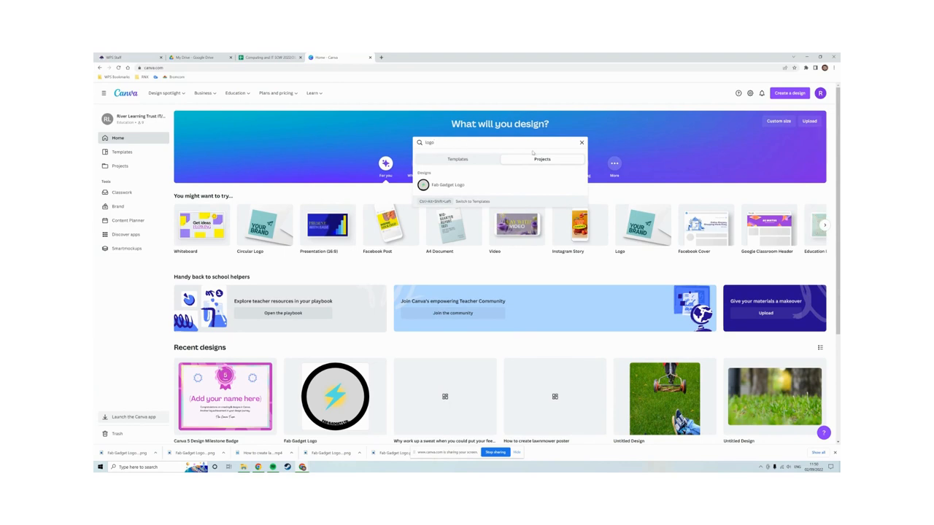
{"action": "left_click", "coordinate": [458, 159]}
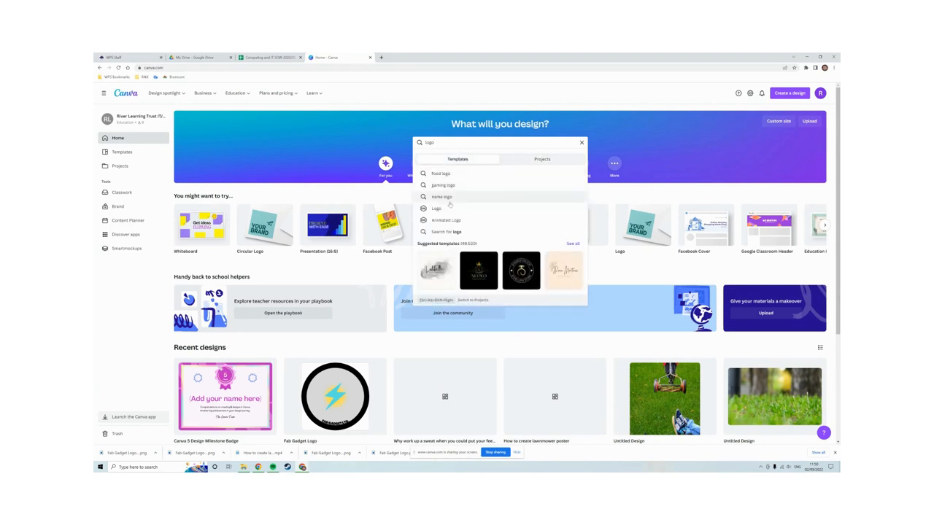
{"action": "mouse_move", "coordinate": [450, 210]}
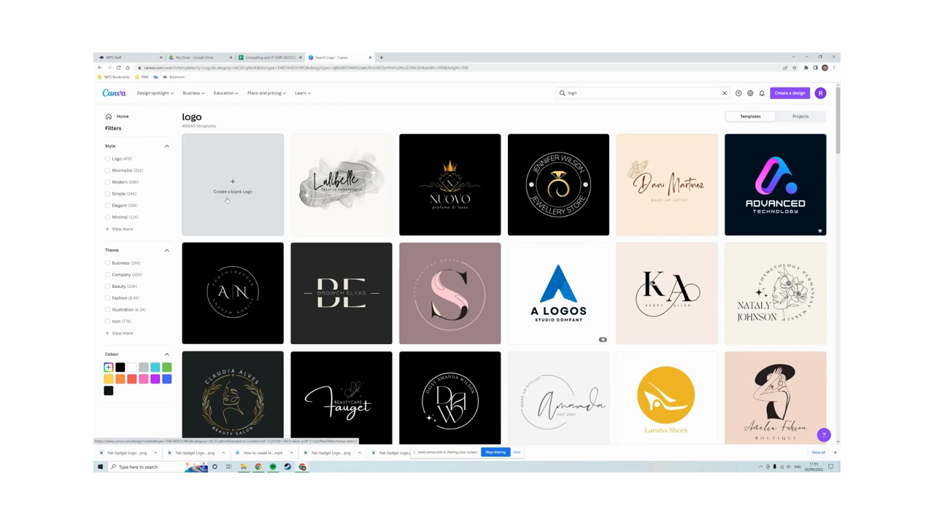
Create a blank Logo design so an empty square page opens in the editor.
{"action": "left_click", "coordinate": [233, 184]}
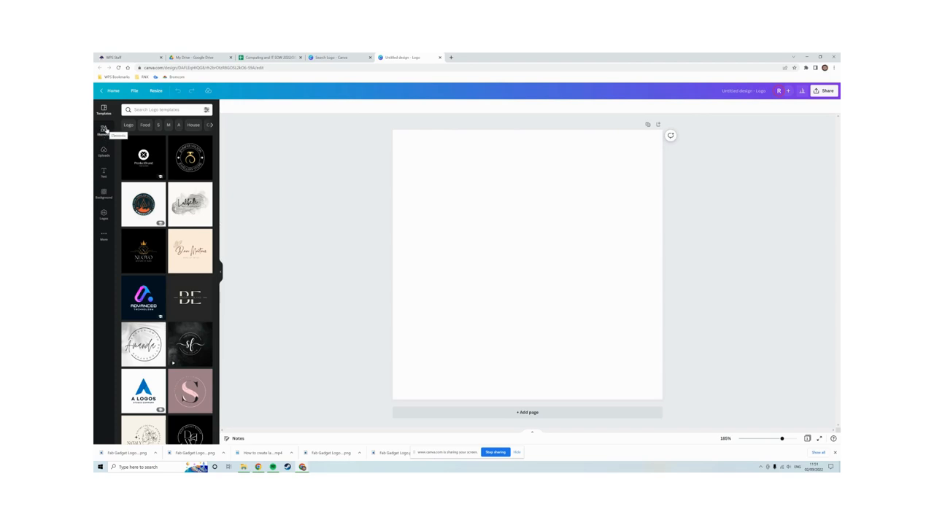
Add a ring from Elements filling the page, with black border and light grey fill.
{"action": "left_click", "coordinate": [104, 130]}
{"action": "type", "text": "Circle"}
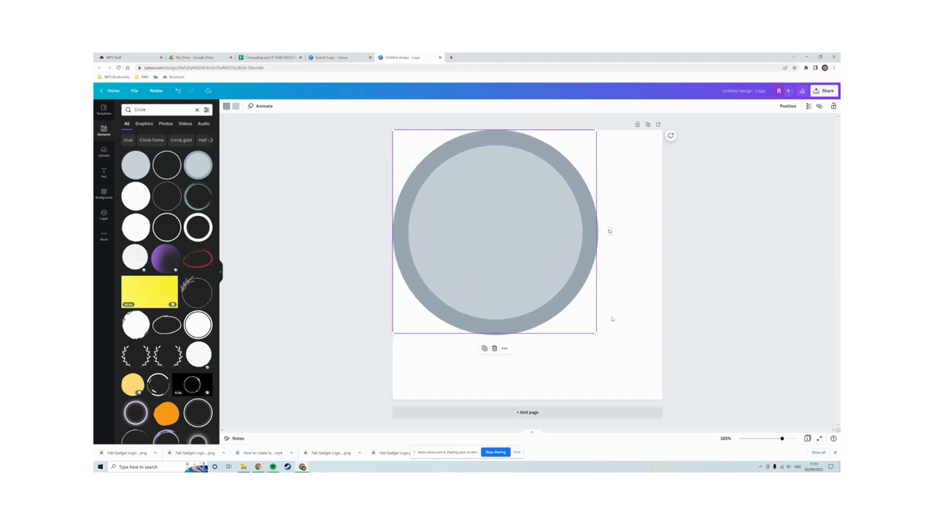
{"action": "left_click_drag", "start_coordinate": [596, 332], "coordinate": [643, 385]}
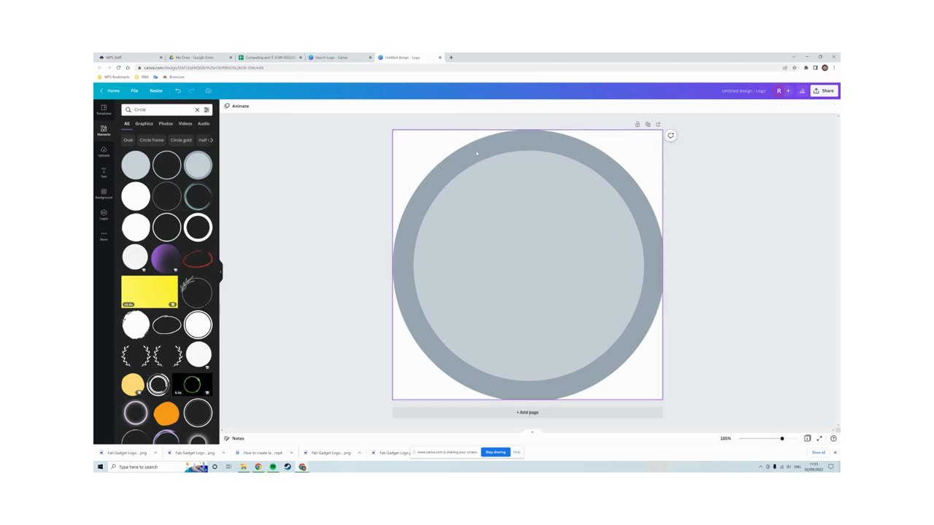
{"action": "left_click", "coordinate": [525, 262]}
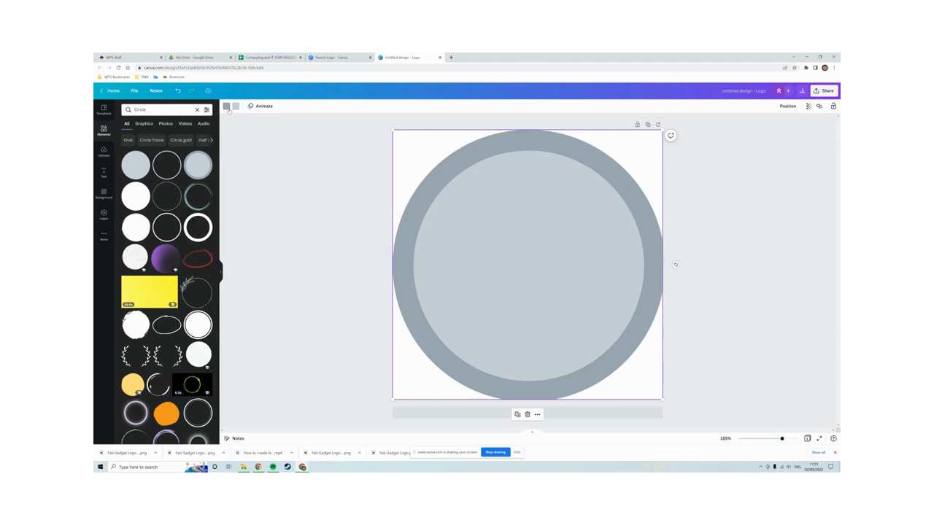
{"action": "mouse_move", "coordinate": [226, 106]}
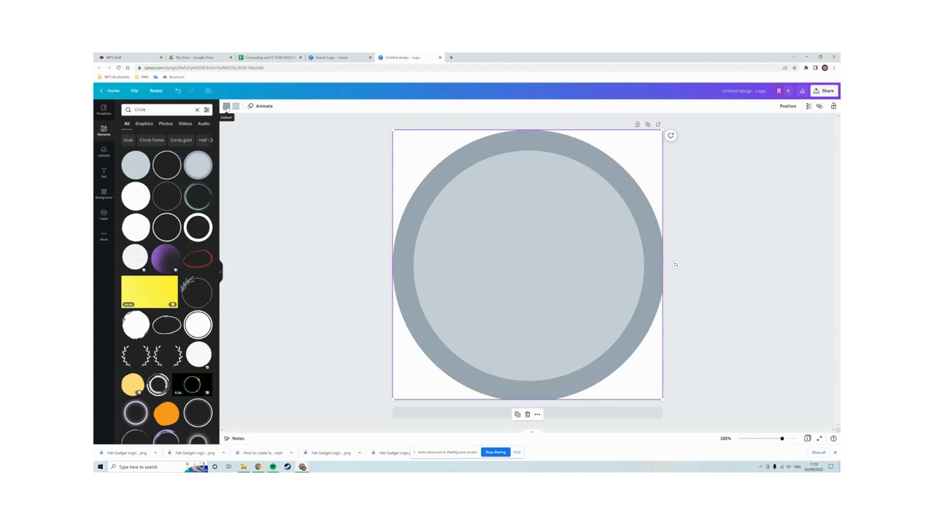
{"action": "left_click", "coordinate": [228, 105]}
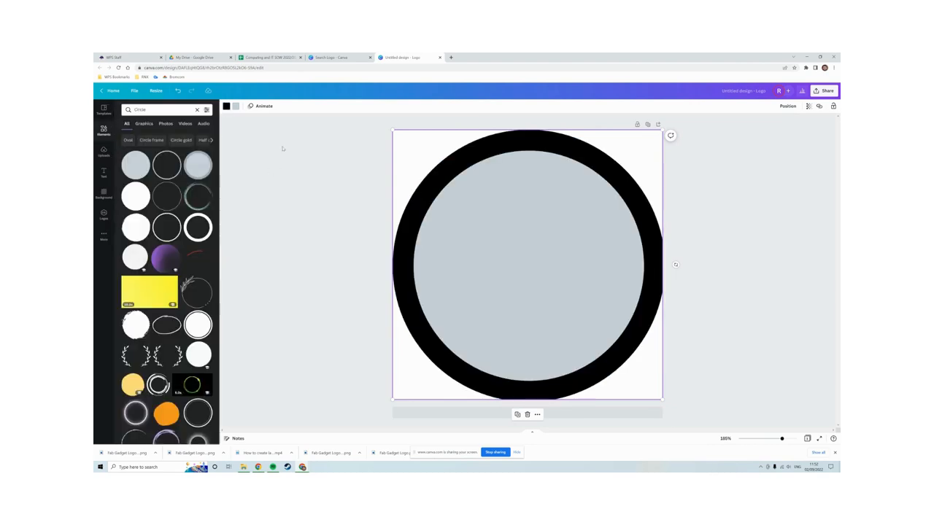
{"action": "left_click", "coordinate": [226, 105]}
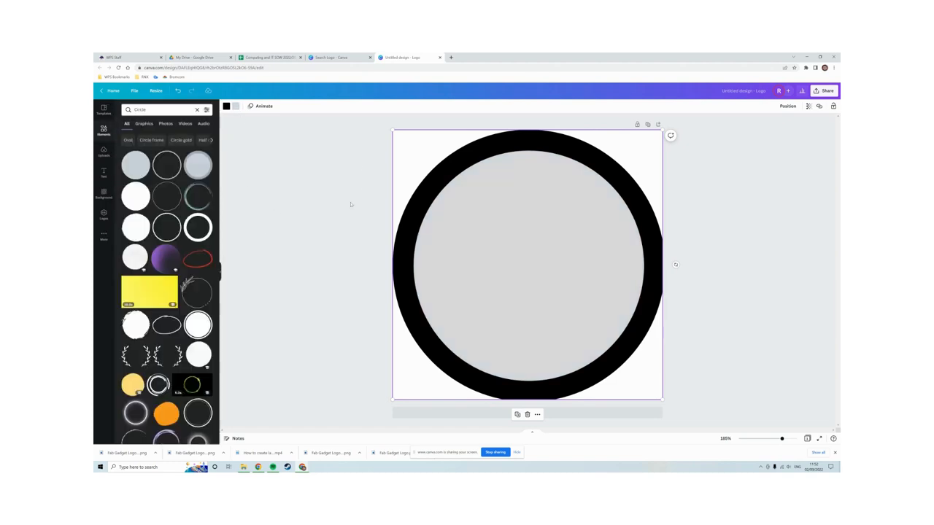
{"action": "left_click", "coordinate": [562, 227]}
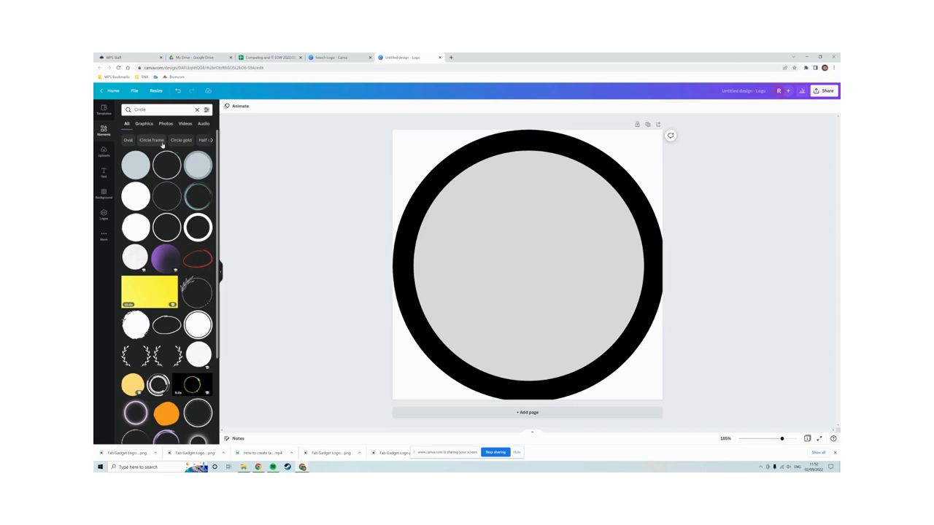
Find a glow circle graphic and place a soft yellow glow at the circle's centre.
{"action": "scroll", "scroll_direction": "down", "scroll_amount": 3}
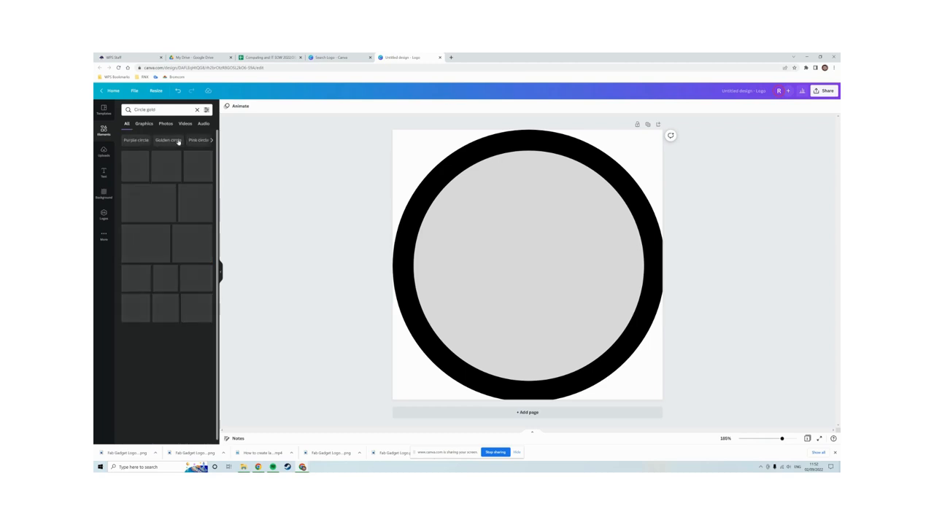
{"action": "left_click", "coordinate": [168, 140]}
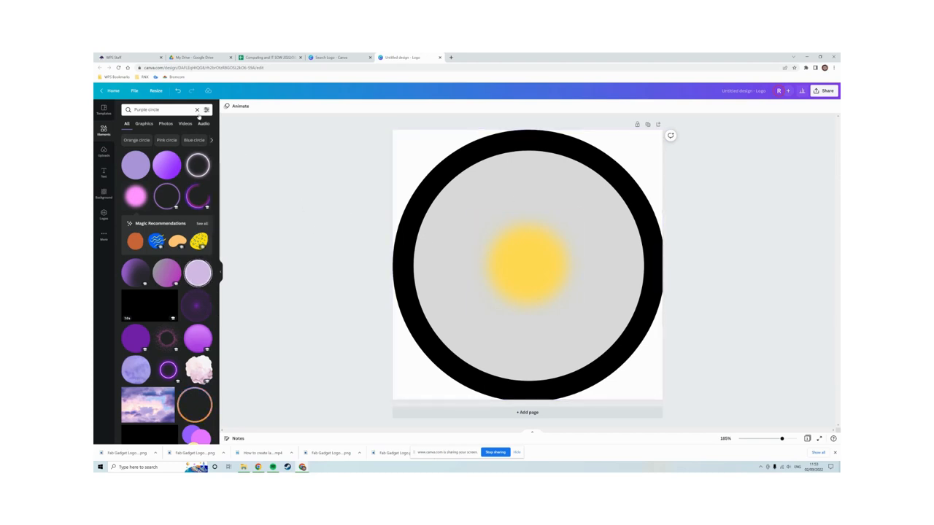
Search Elements for 'light', add a centred lightning bolt and recolour it blue.
{"action": "left_click", "coordinate": [195, 111]}
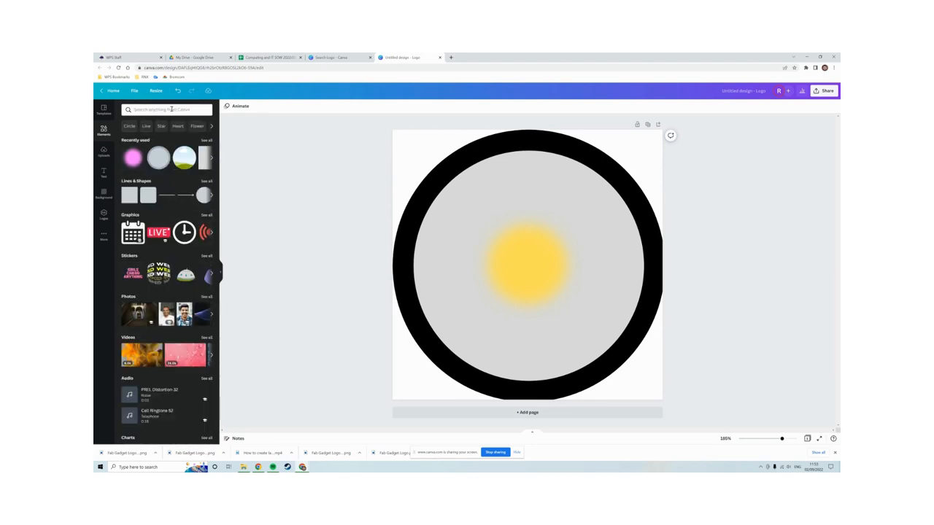
{"action": "type", "text": "lightning"}
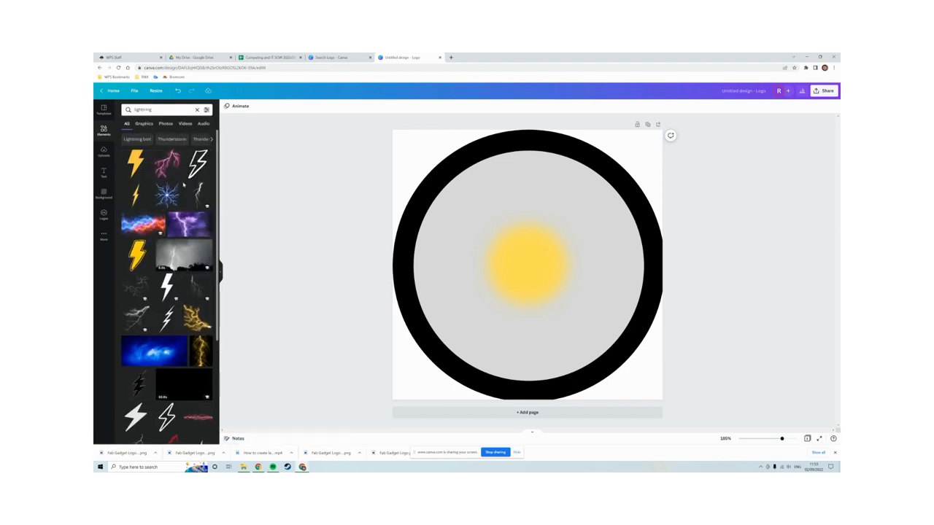
{"action": "scroll", "scroll_direction": "down", "scroll_amount": 3}
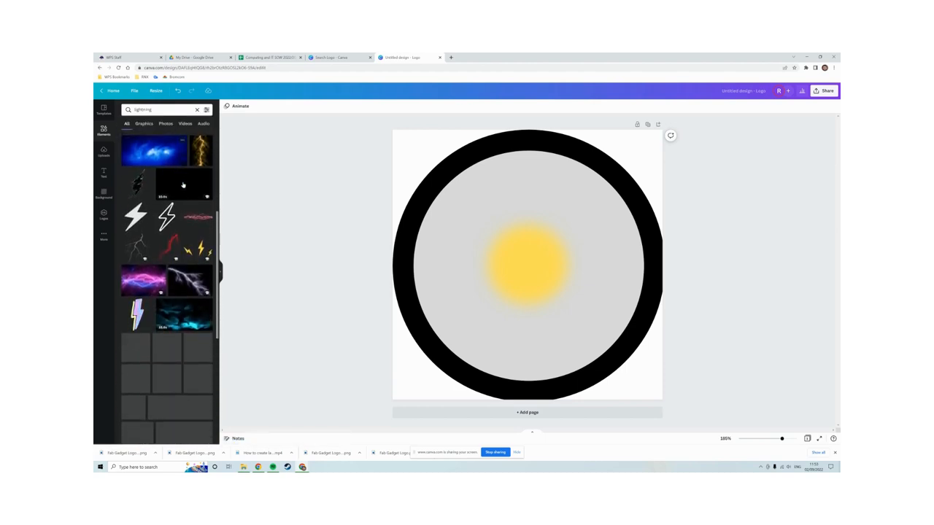
{"action": "scroll", "scroll_direction": "down", "scroll_amount": 3}
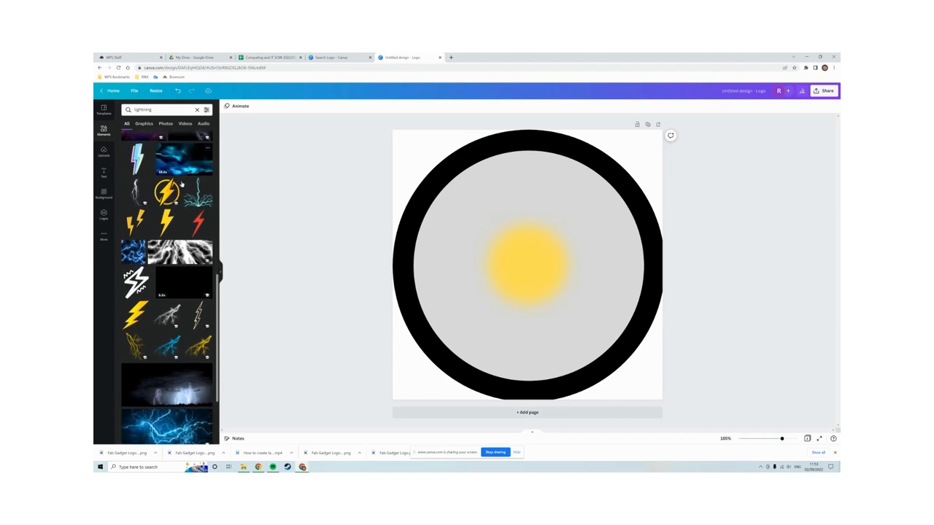
{"action": "scroll", "scroll_direction": "down", "scroll_amount": 3}
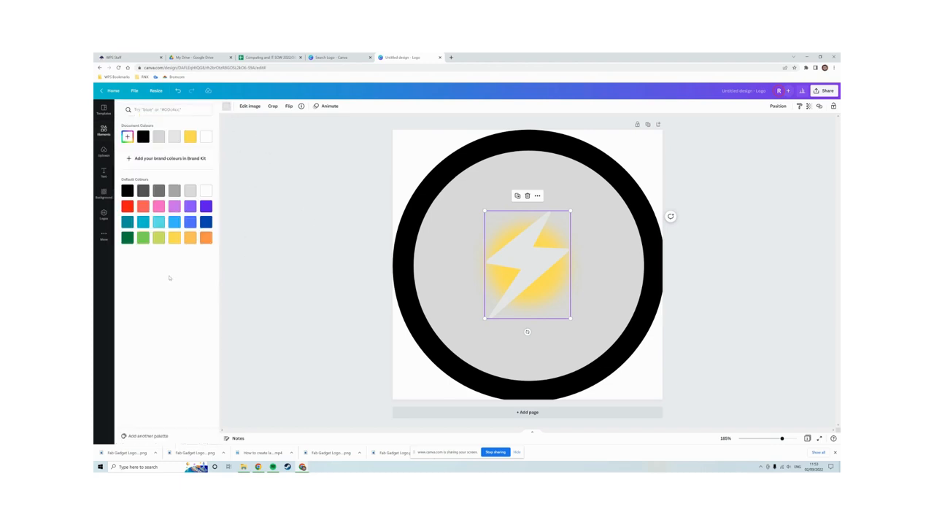
{"action": "left_click", "coordinate": [157, 222]}
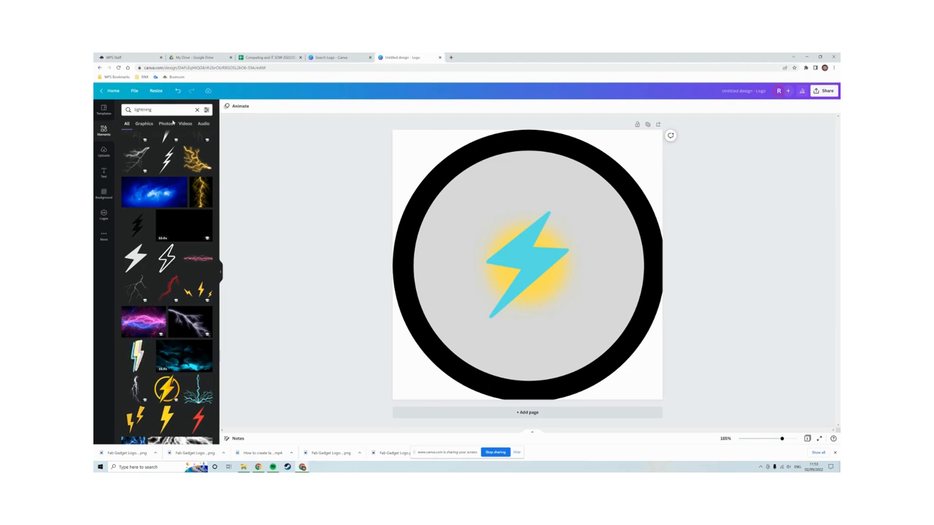
Add a heading text box reading 'FAB GADGET LTD.' across the circle.
{"action": "left_click", "coordinate": [104, 172]}
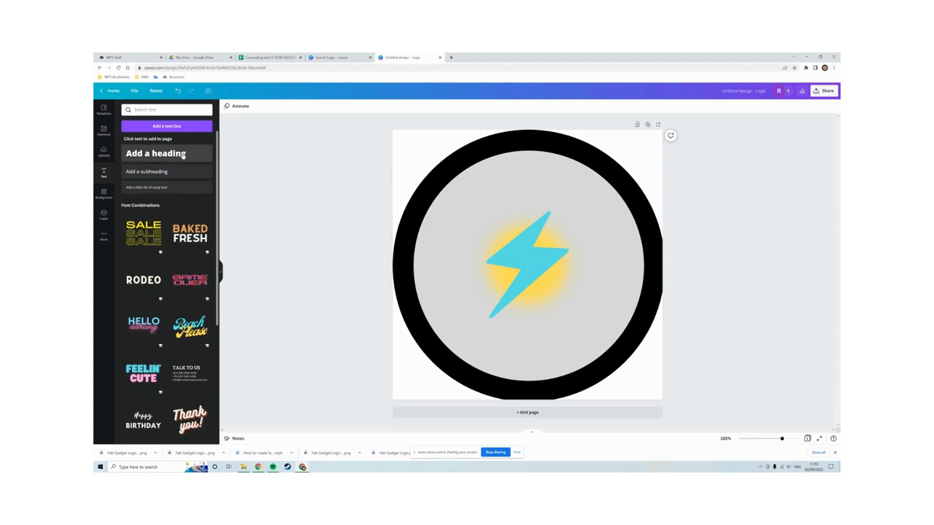
{"action": "left_click", "coordinate": [155, 153]}
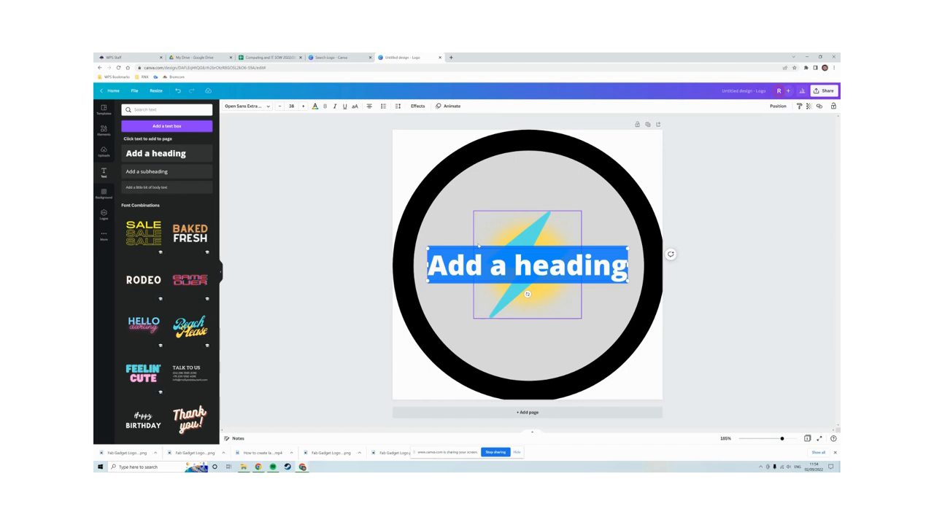
{"action": "type", "text": "FAB"}
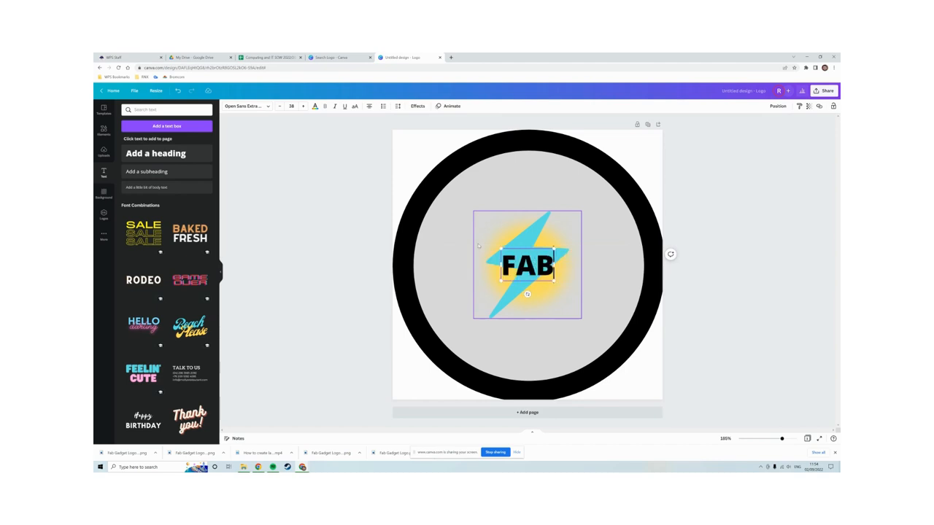
{"action": "type", "text": "GADGET"}
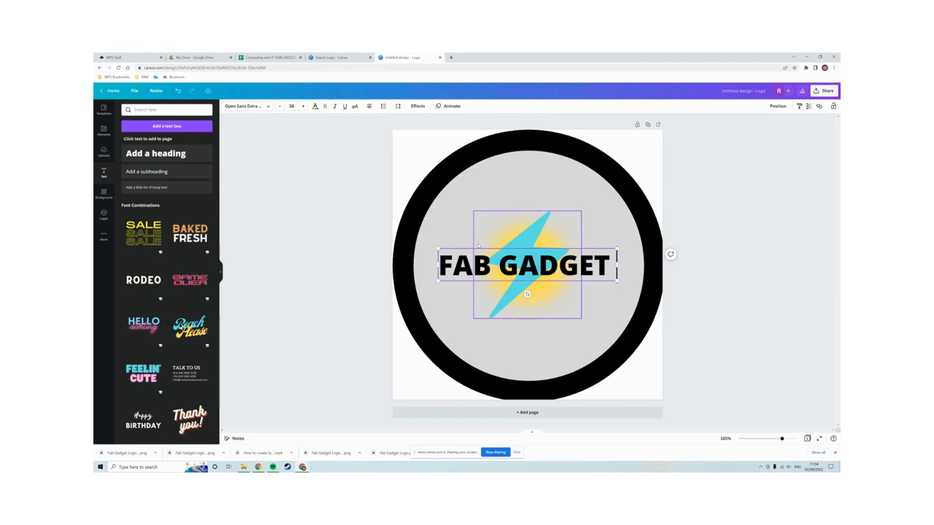
{"action": "type", "text": "LTD."}
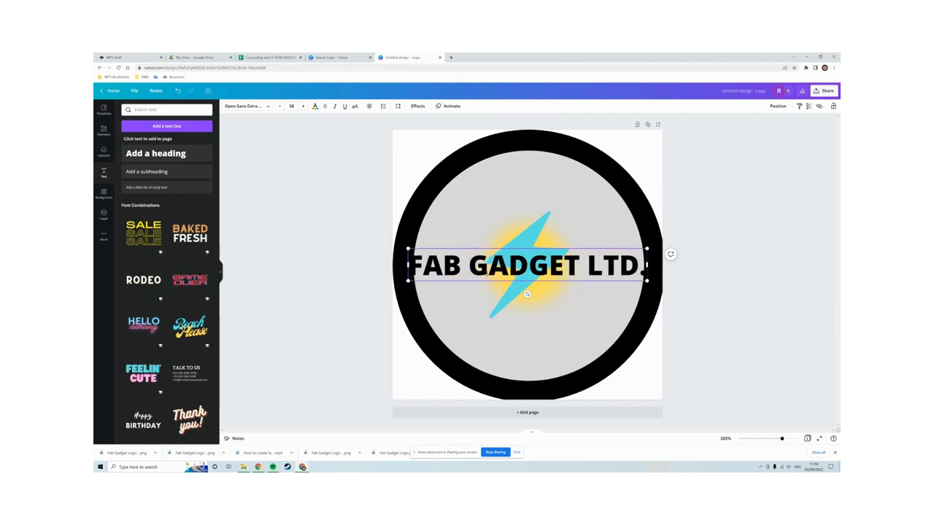
{"action": "left_click", "coordinate": [549, 339]}
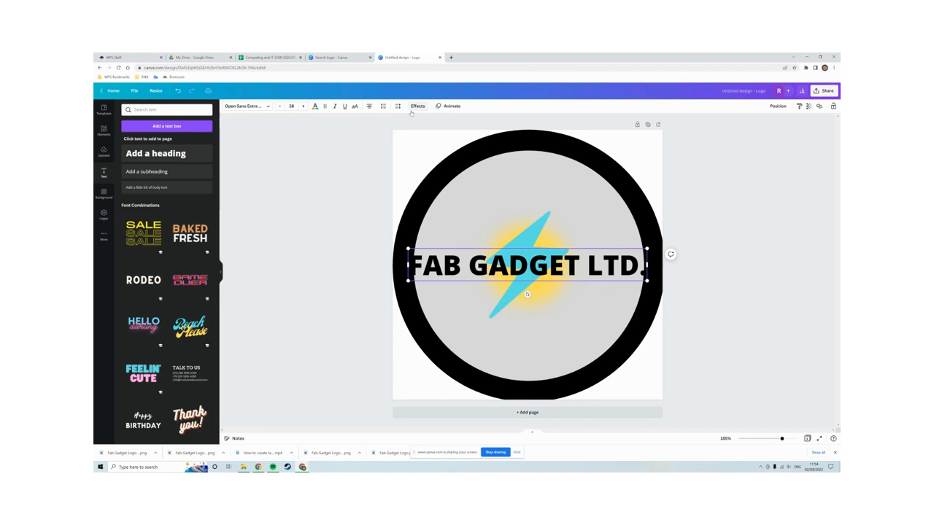
Curve the text with the Effects Curve shape and move it to the ring's lower edge.
{"action": "left_click", "coordinate": [418, 105]}
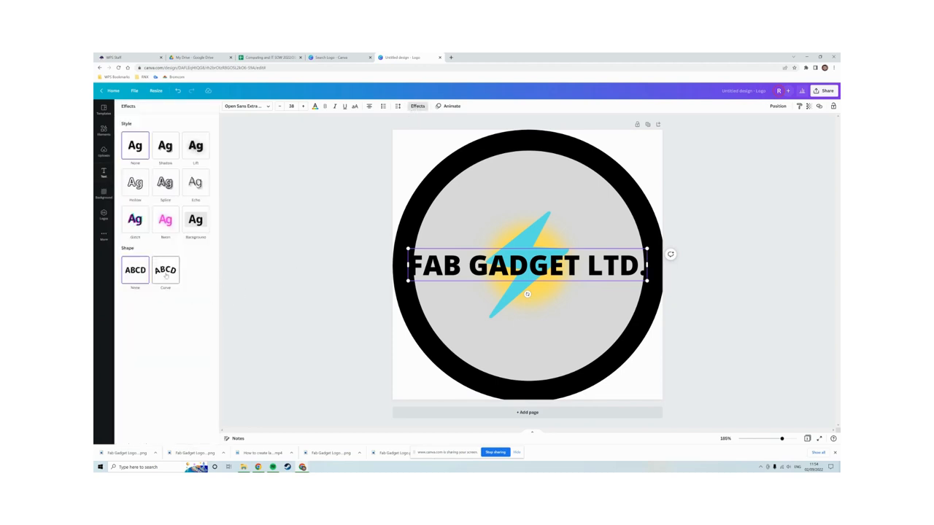
{"action": "left_click", "coordinate": [165, 270]}
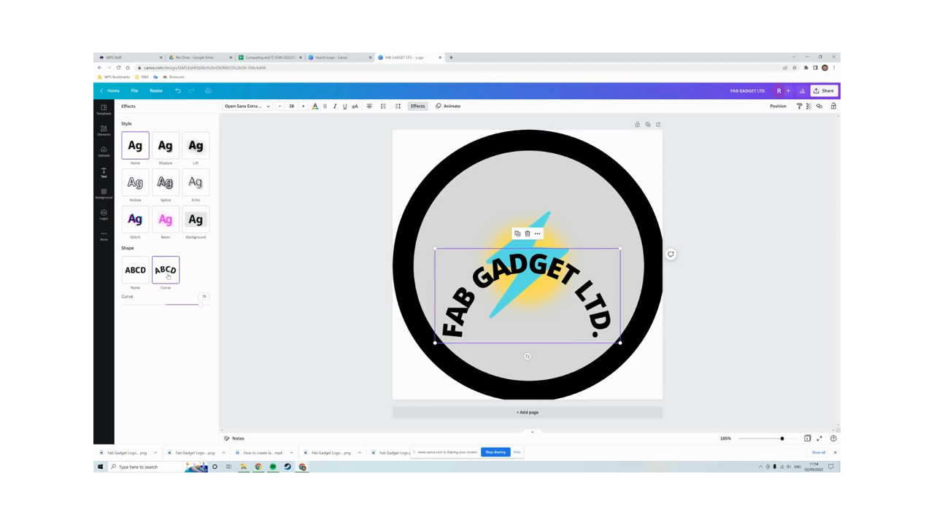
{"action": "left_click_drag", "start_coordinate": [182, 302], "coordinate": [199, 305]}
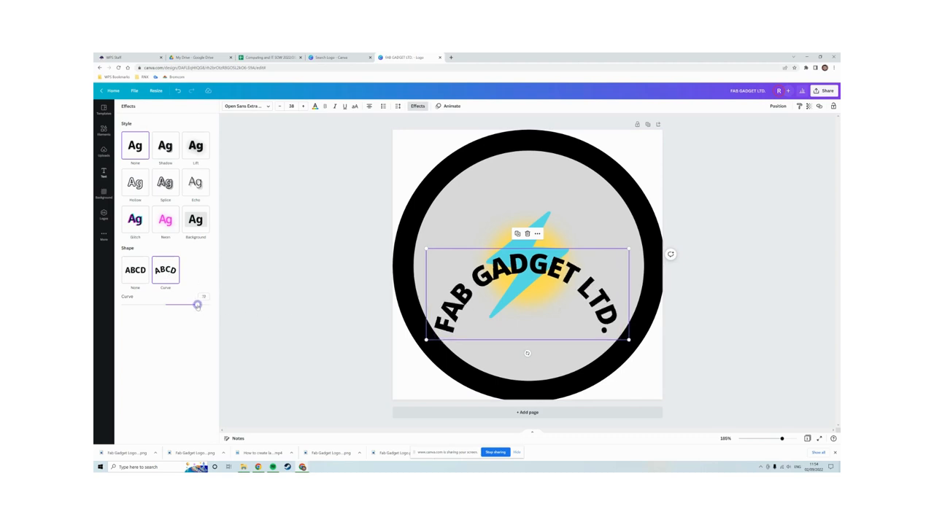
{"action": "left_click_drag", "start_coordinate": [197, 305], "coordinate": [155, 305]}
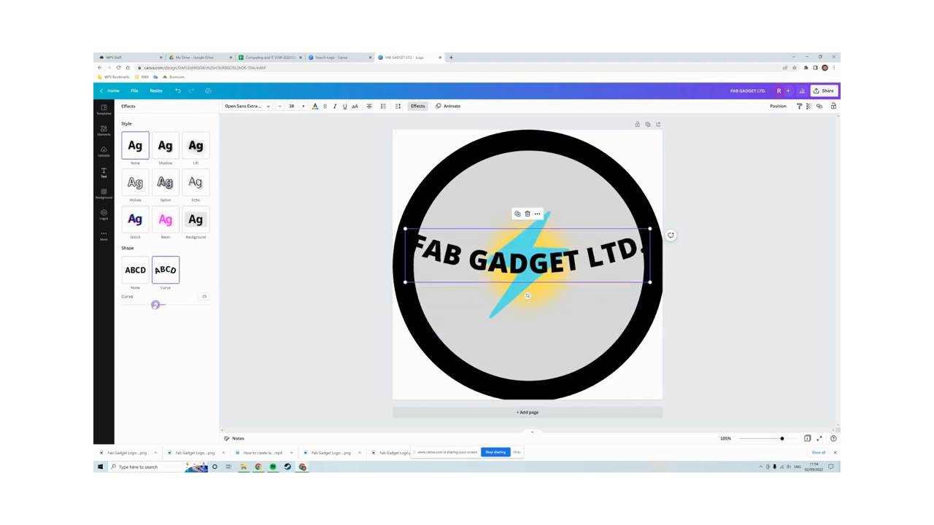
{"action": "left_click_drag", "start_coordinate": [154, 305], "coordinate": [149, 305]}
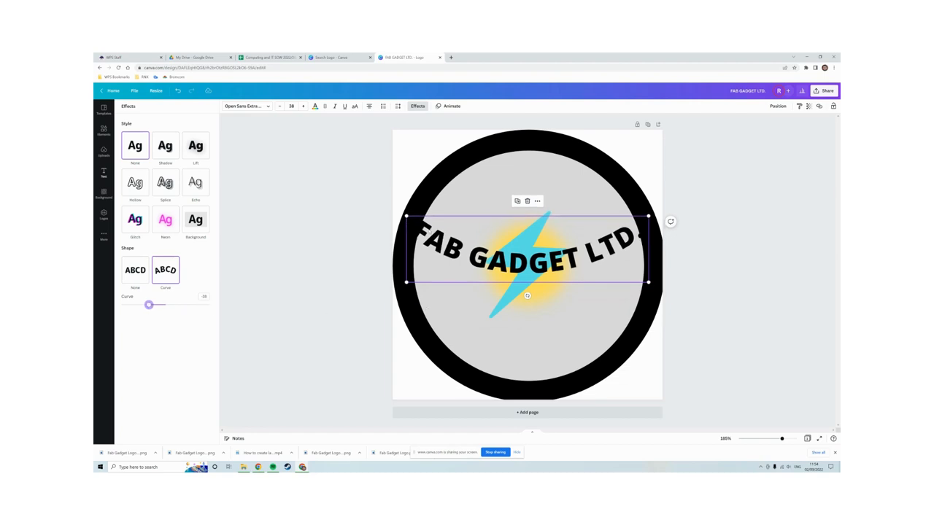
{"action": "left_click_drag", "start_coordinate": [149, 305], "coordinate": [153, 305]}
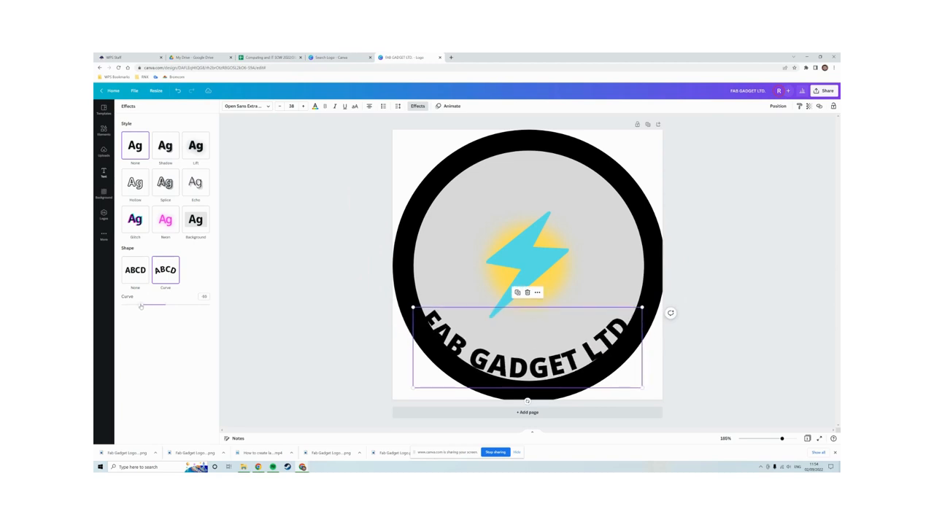
{"action": "left_click_drag", "start_coordinate": [153, 305], "coordinate": [138, 305]}
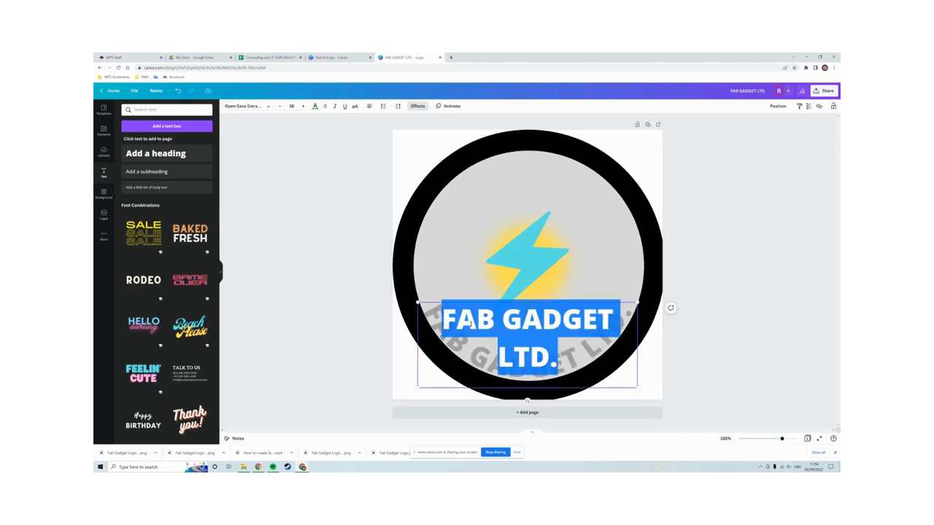
Recolour 'FAB GADGET LTD.' orange from the text colour picker and deselect everything.
{"action": "left_click", "coordinate": [315, 105]}
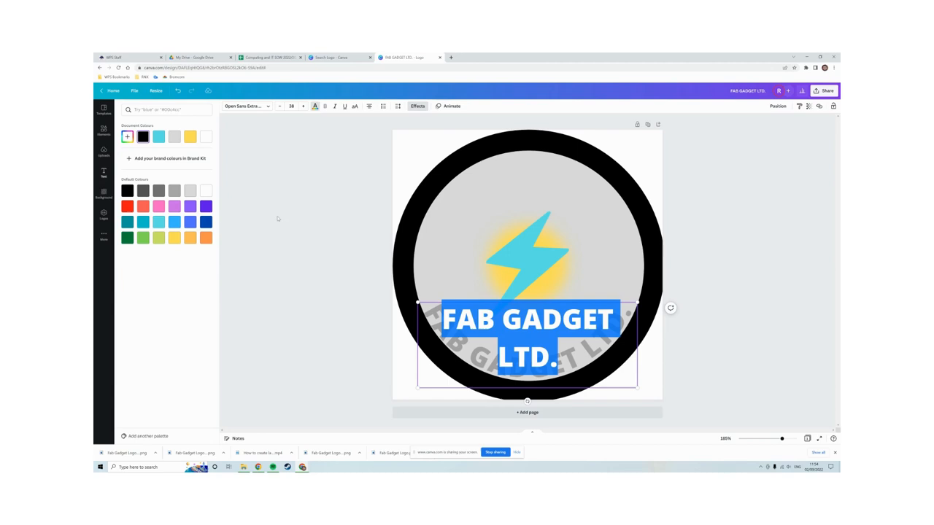
{"action": "mouse_move", "coordinate": [190, 238]}
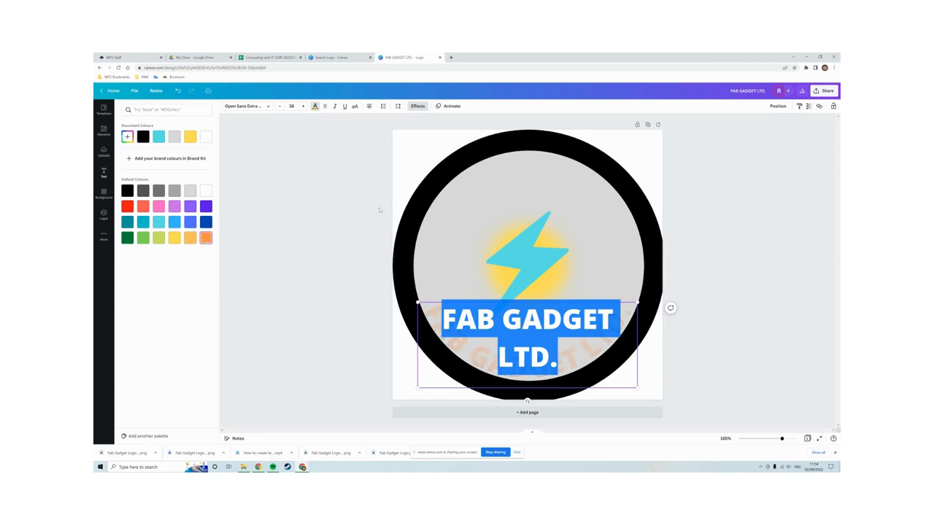
{"action": "left_click", "coordinate": [190, 238]}
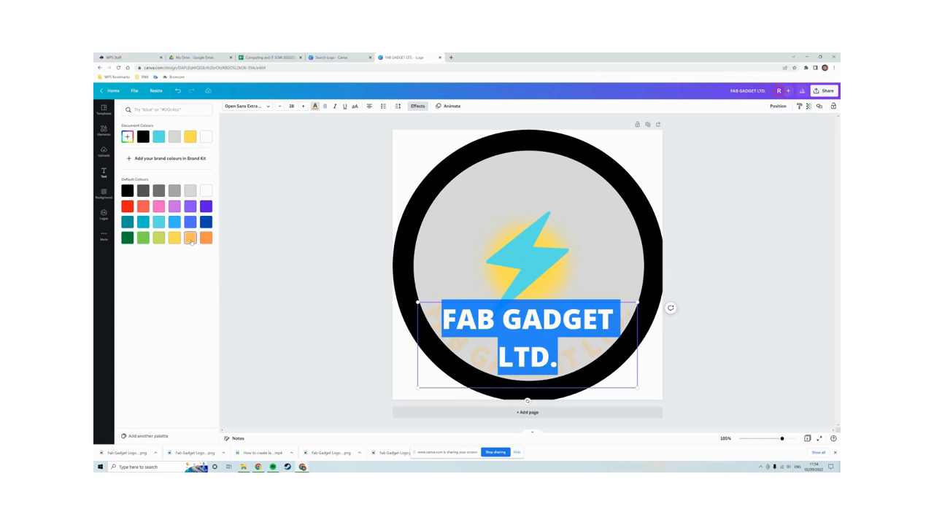
{"action": "left_click", "coordinate": [206, 222]}
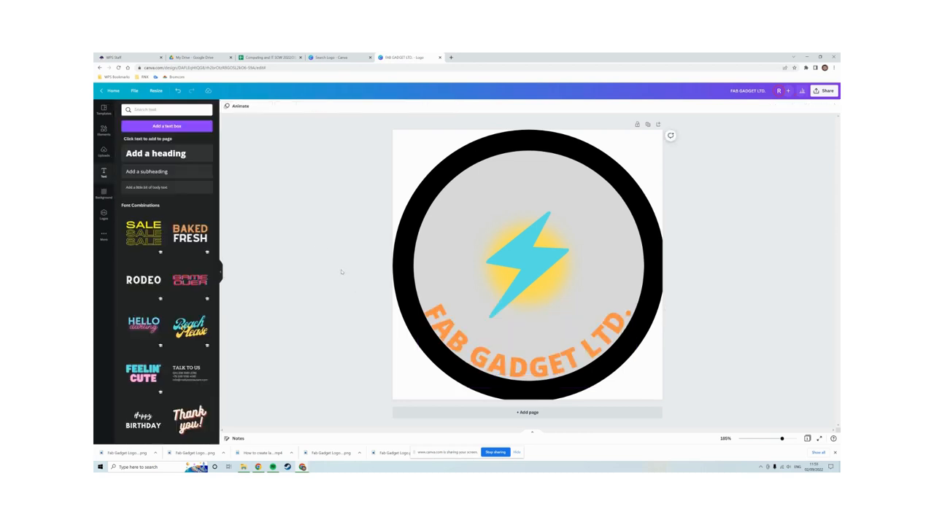
{"action": "left_click", "coordinate": [525, 350]}
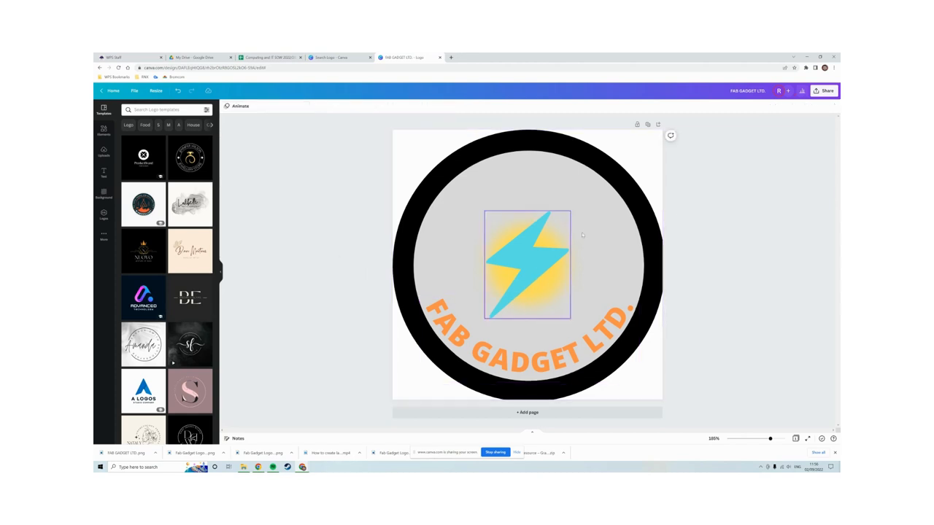
{"action": "left_click", "coordinate": [718, 114]}
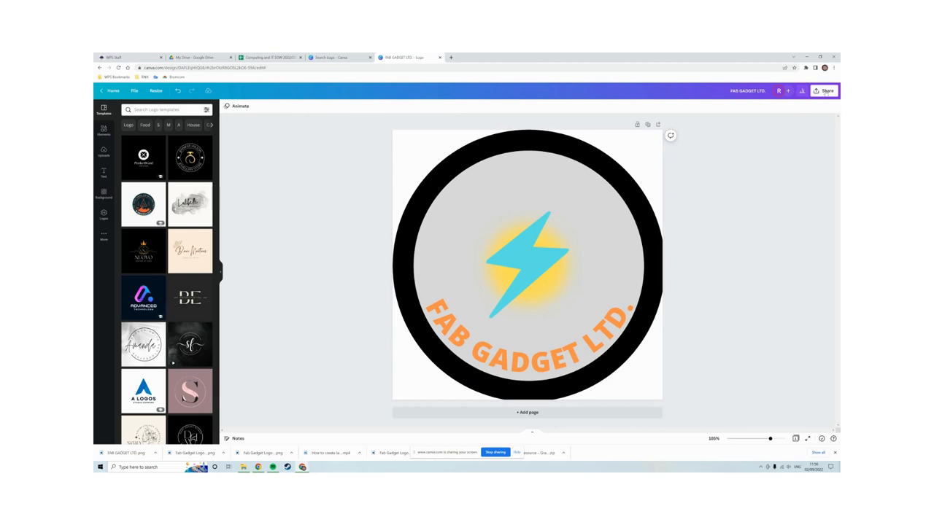
Download via Share as a PNG with Transparent background ticked.
{"action": "left_click", "coordinate": [824, 91]}
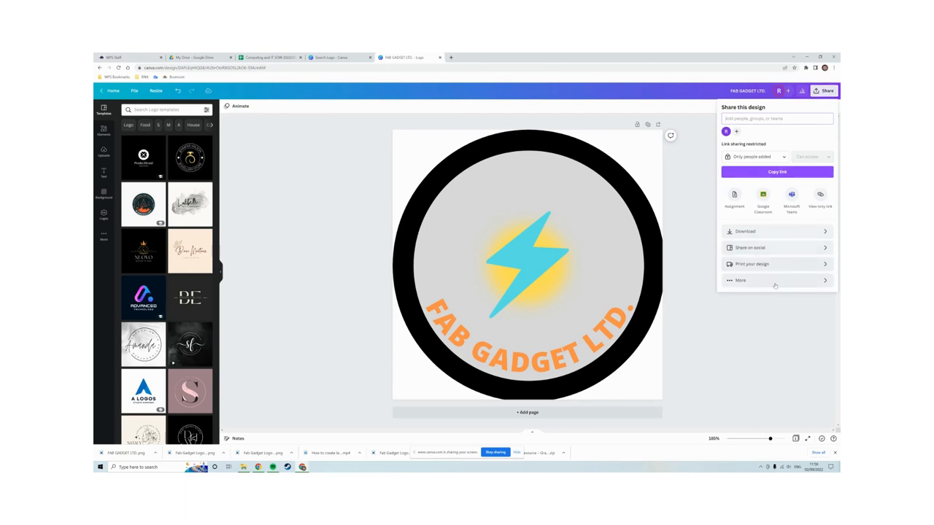
{"action": "left_click", "coordinate": [744, 231]}
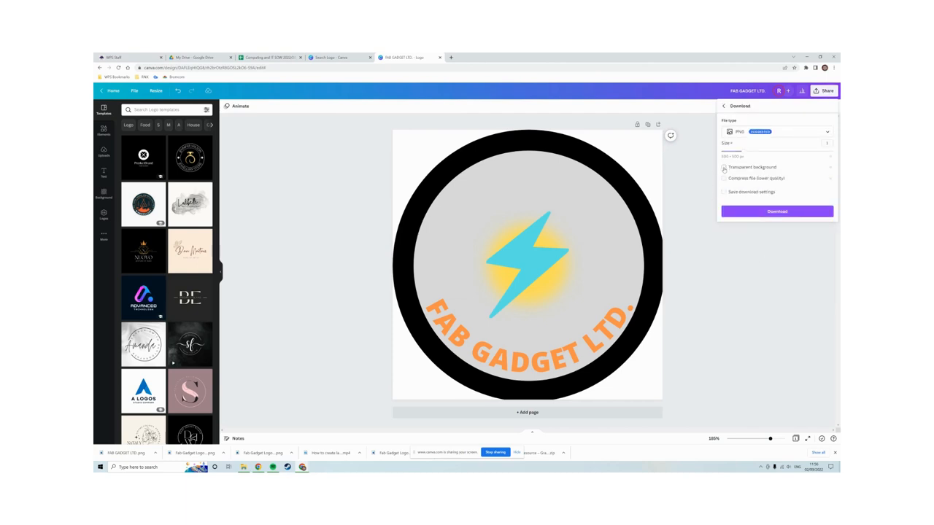
{"action": "left_click", "coordinate": [724, 167]}
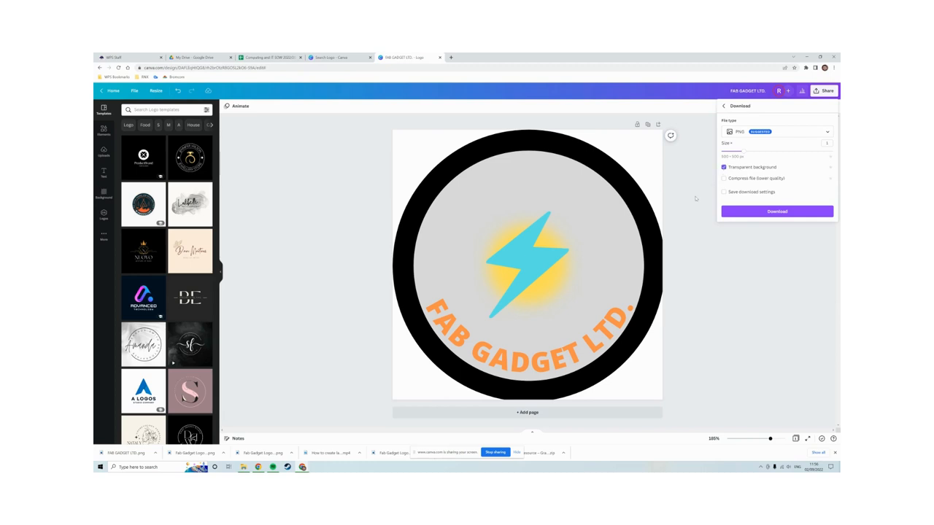
{"action": "left_click", "coordinate": [776, 212]}
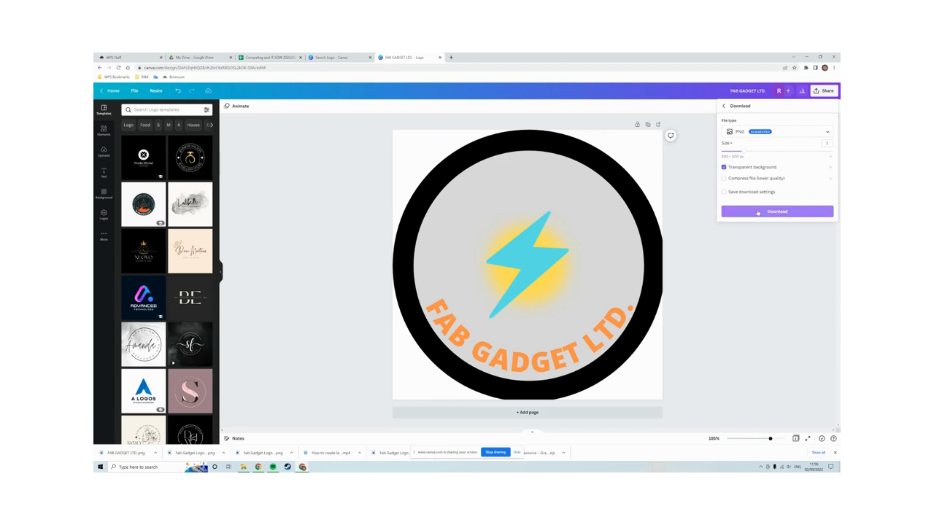
{"action": "left_click", "coordinate": [776, 212]}
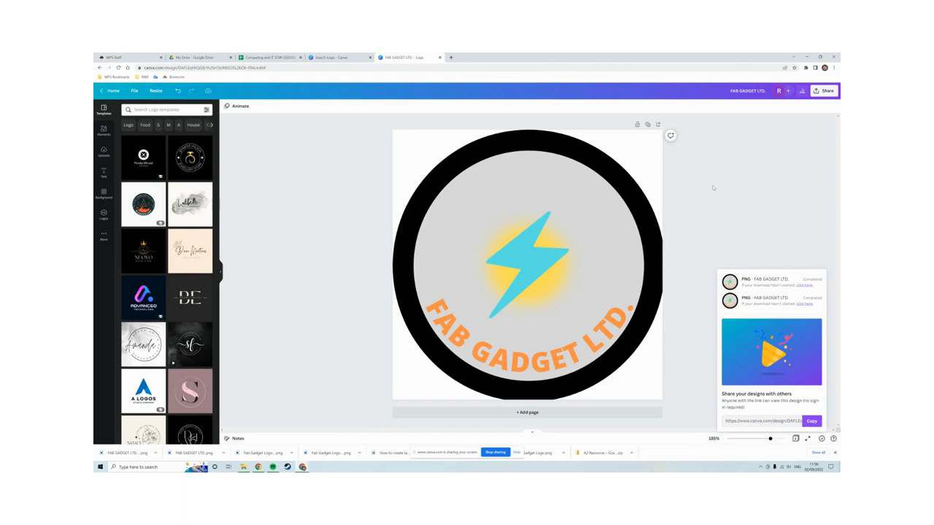
{"action": "mouse_move", "coordinate": [675, 219]}
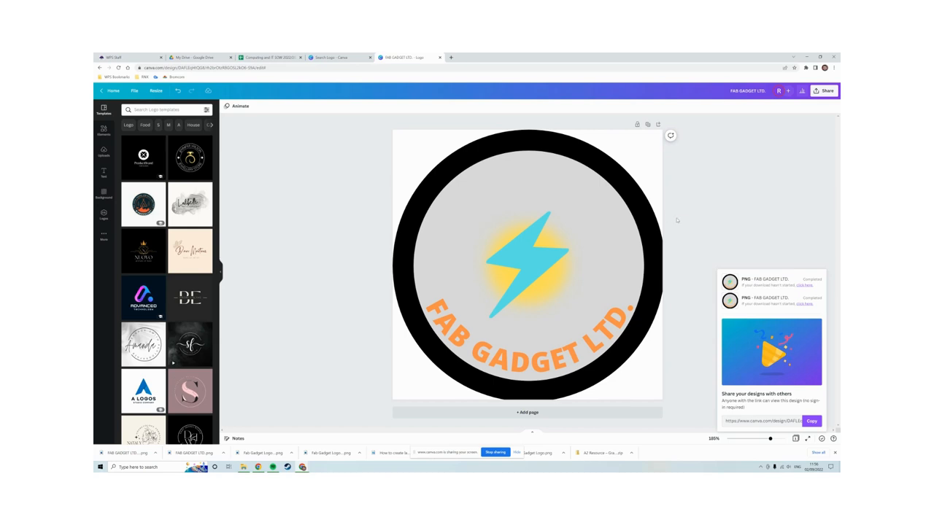
{"action": "mouse_move", "coordinate": [677, 220]}
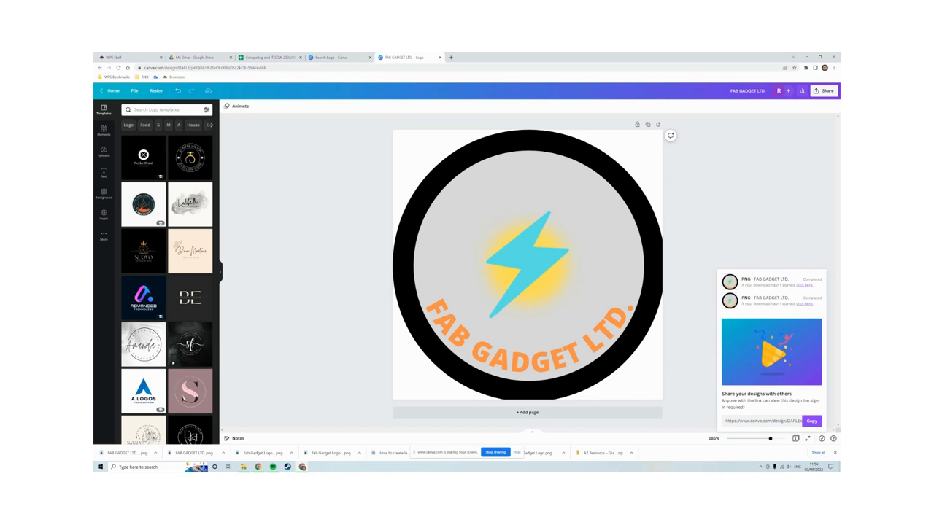